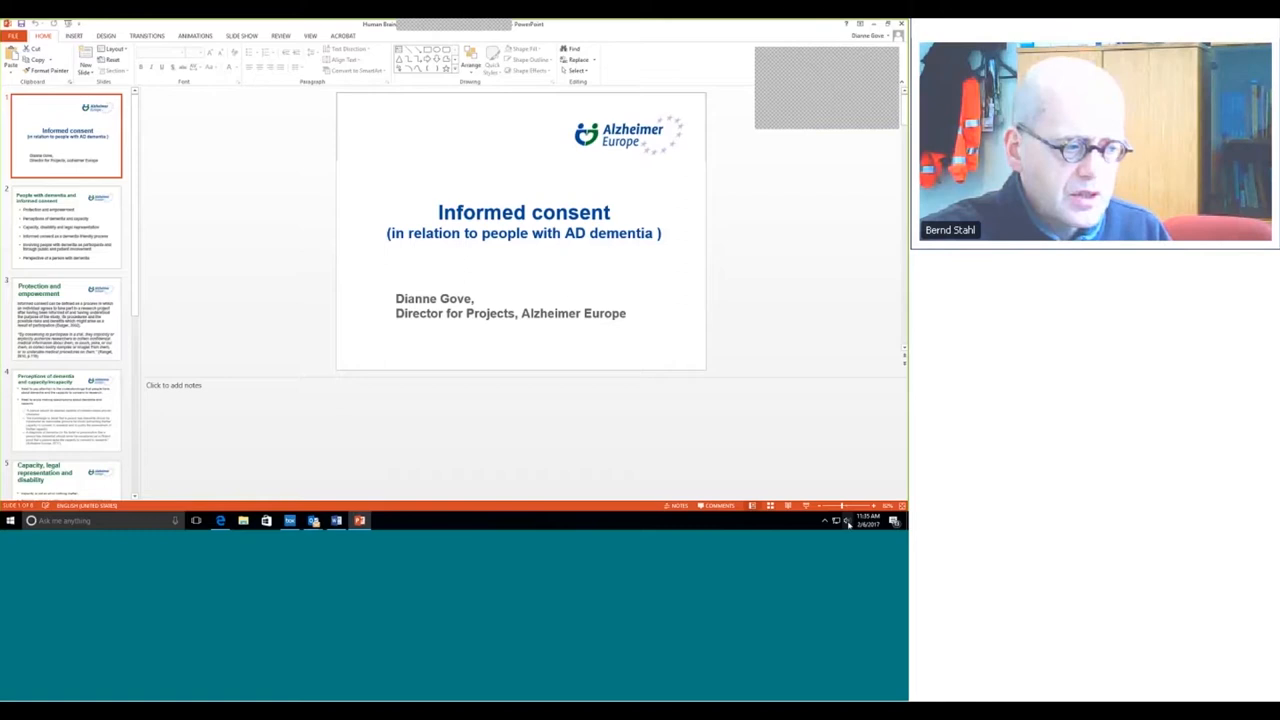
pyautogui.click(844, 520)
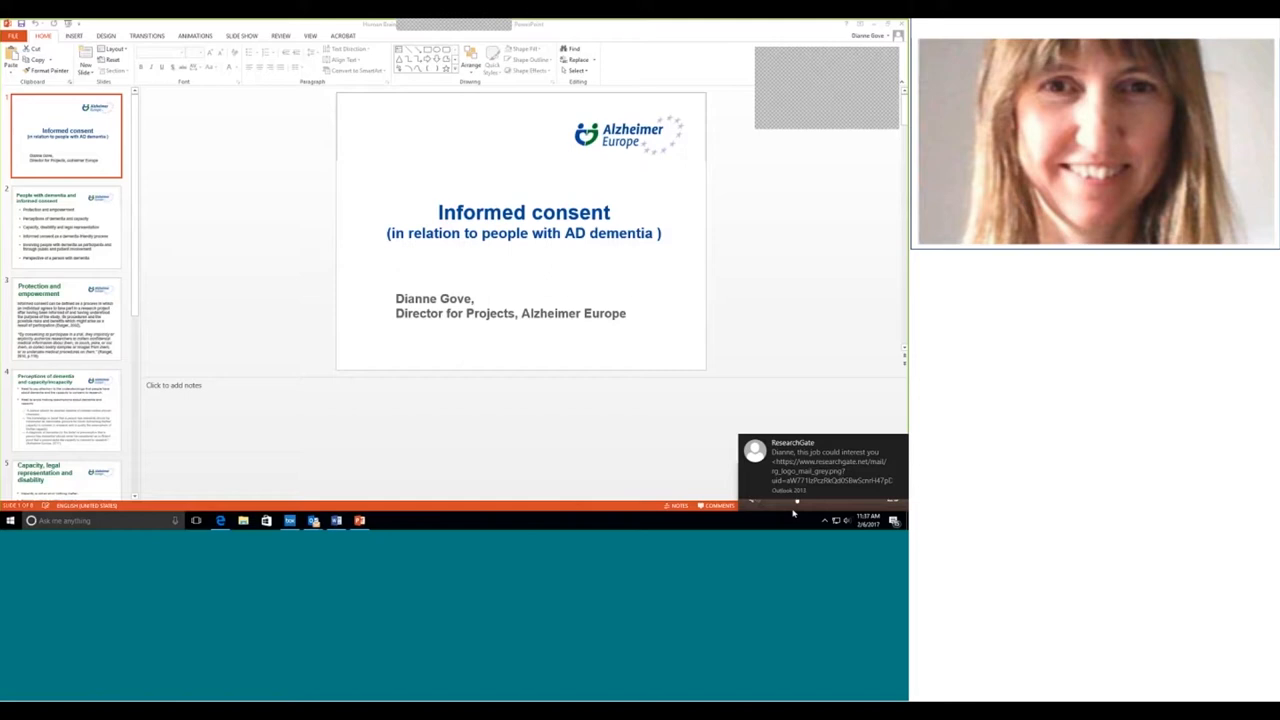
pyautogui.click(836, 520)
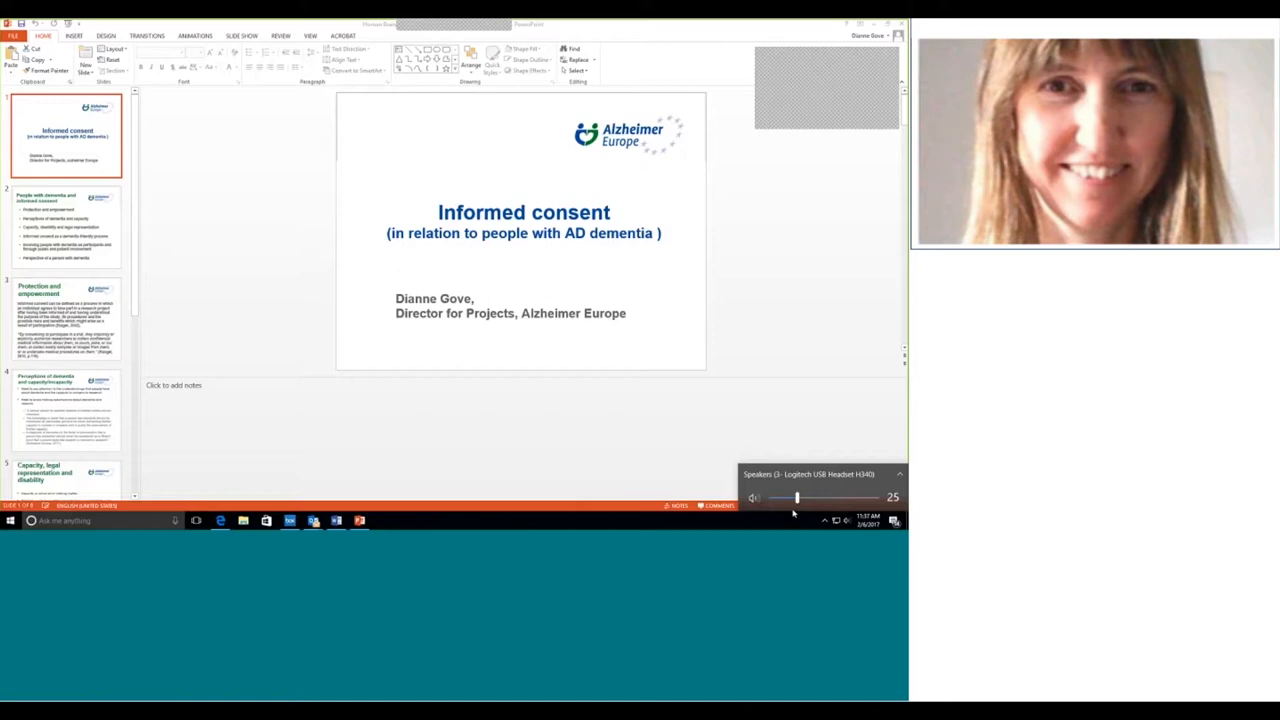